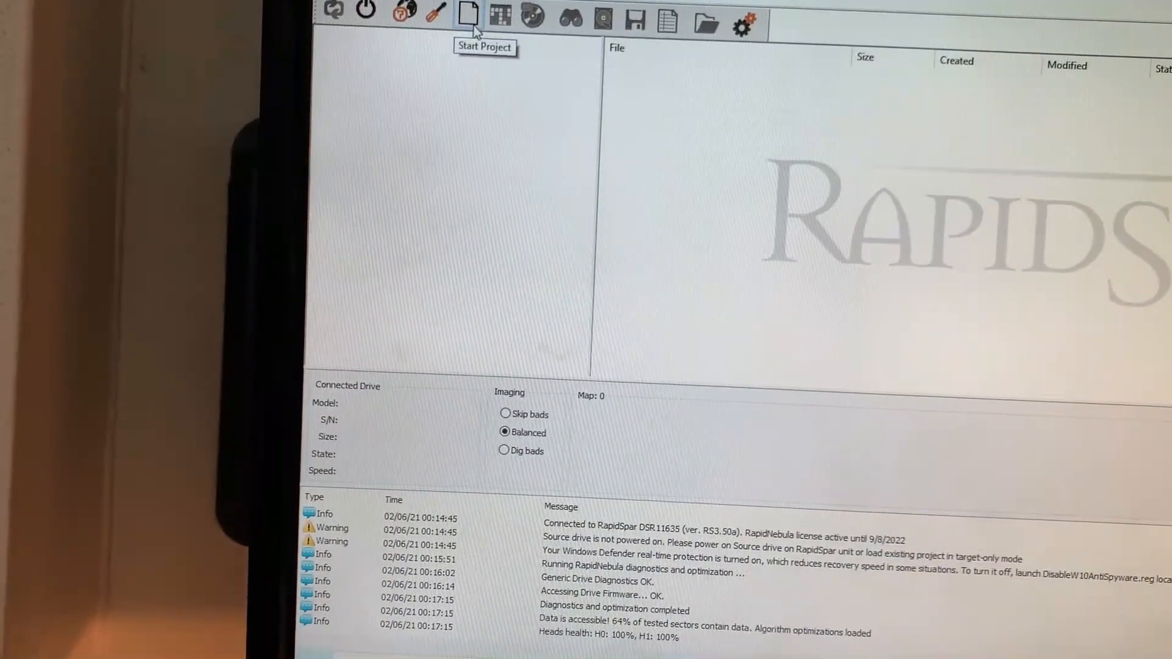
Start a new project with the SATA drive as source and the RapidSpar device as target.
{"action": "left_click", "coordinate": [466, 16]}
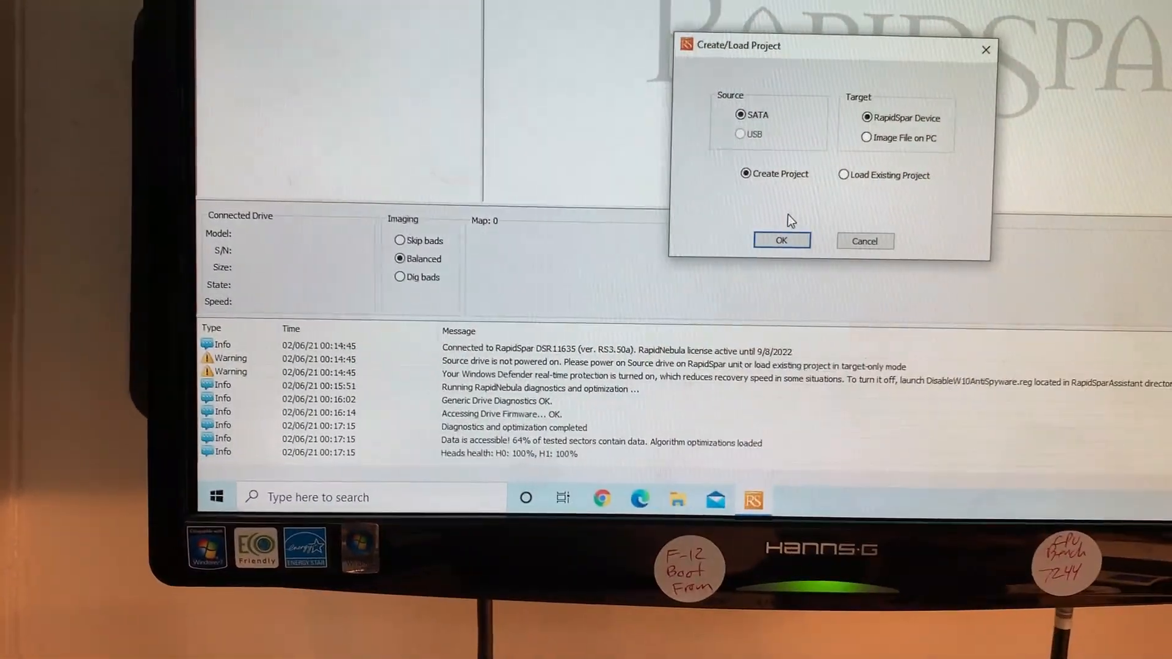
{"action": "left_click", "coordinate": [780, 240]}
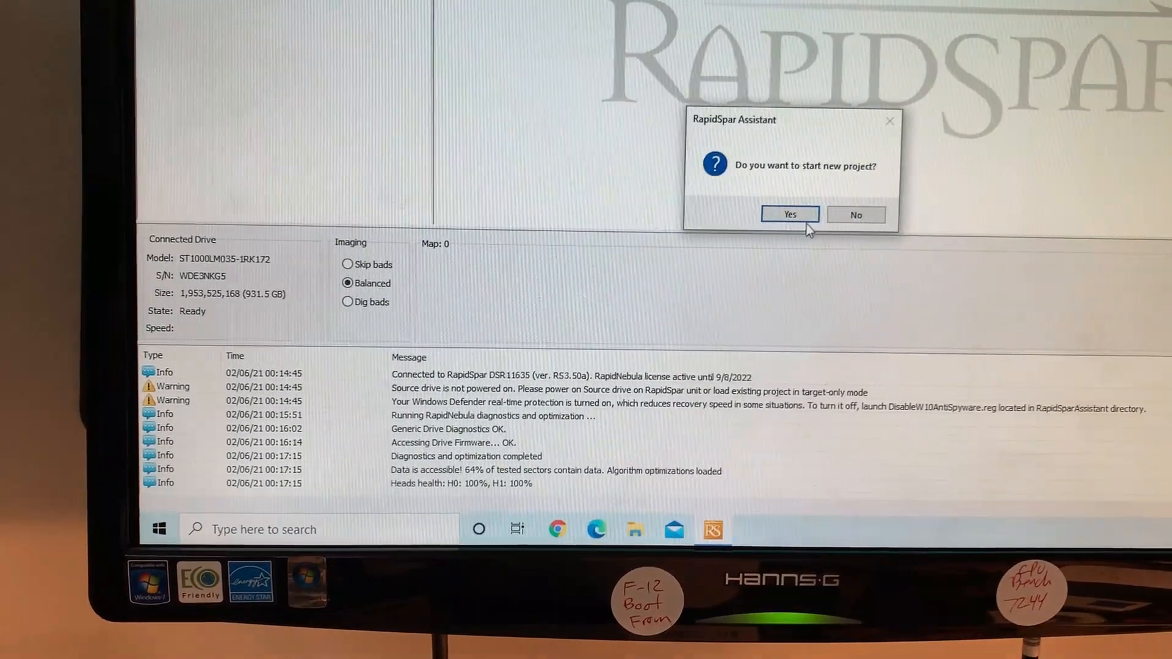
{"action": "left_click", "coordinate": [788, 215]}
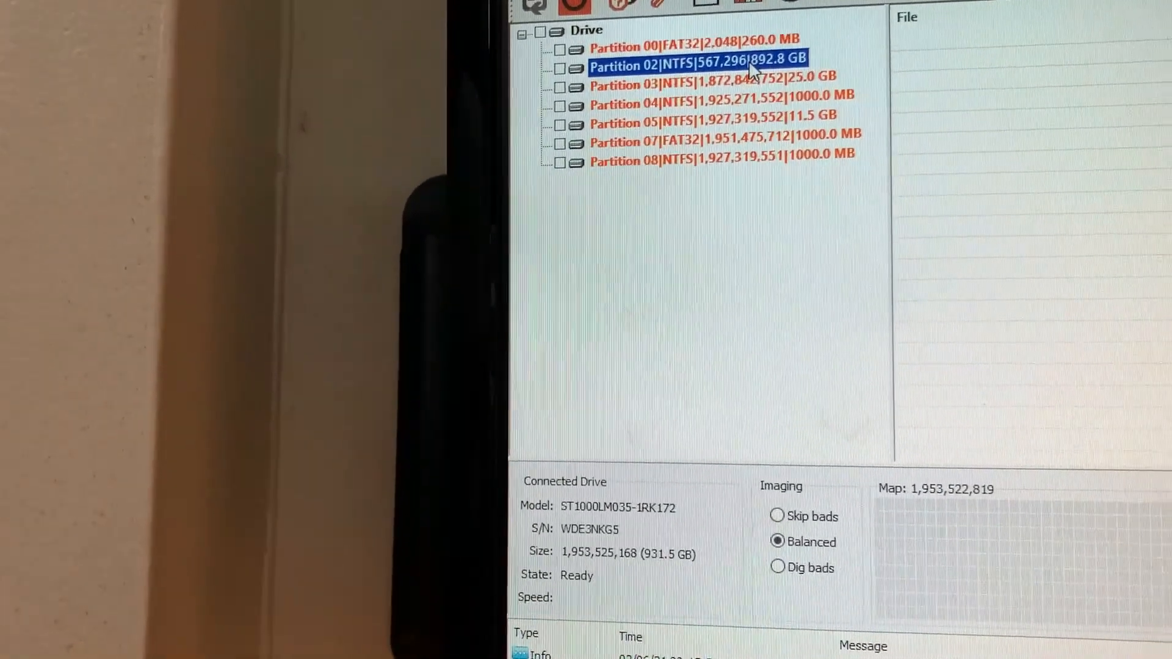
Load the file tree of Partition 02 to scan its 892.8 GB NTFS filesystem.
{"action": "right_click", "coordinate": [695, 66]}
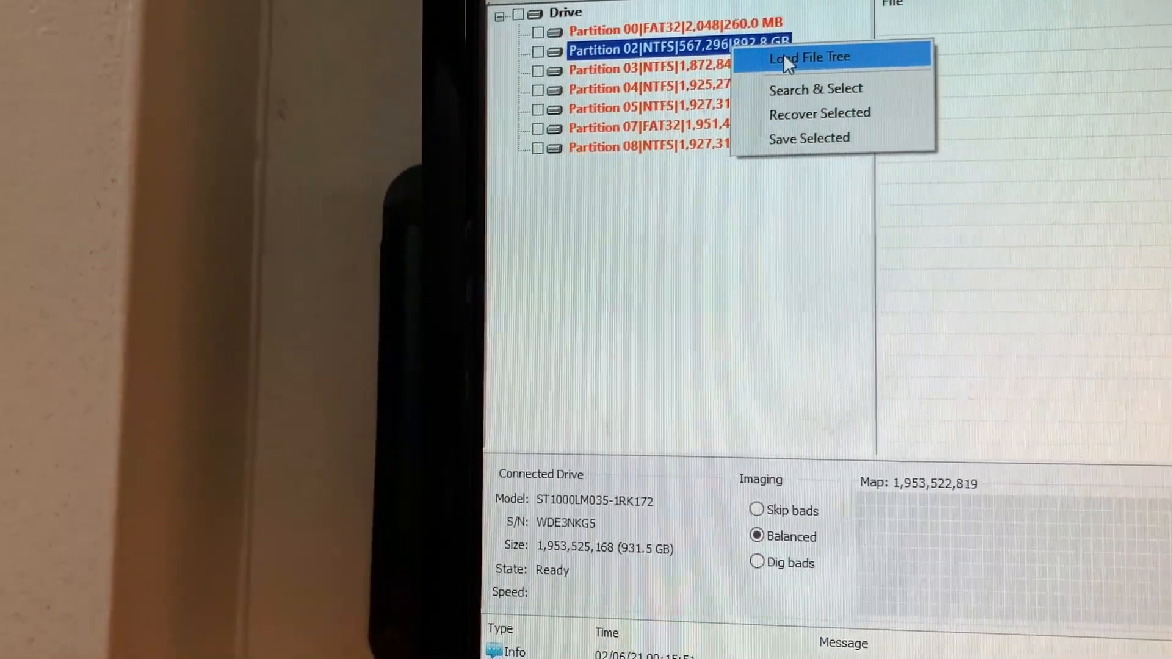
{"action": "left_click", "coordinate": [808, 58]}
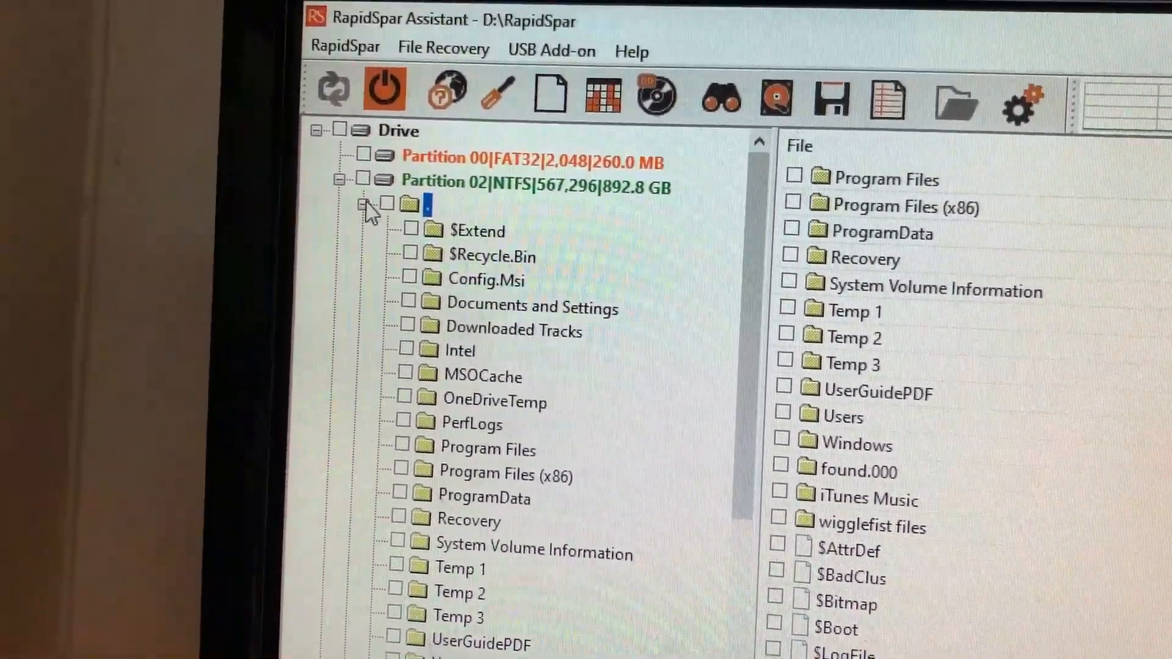
Collapse the partition's root '.' folder and browse the LOST folder's numbered 0 B files.
{"action": "left_click", "coordinate": [365, 208]}
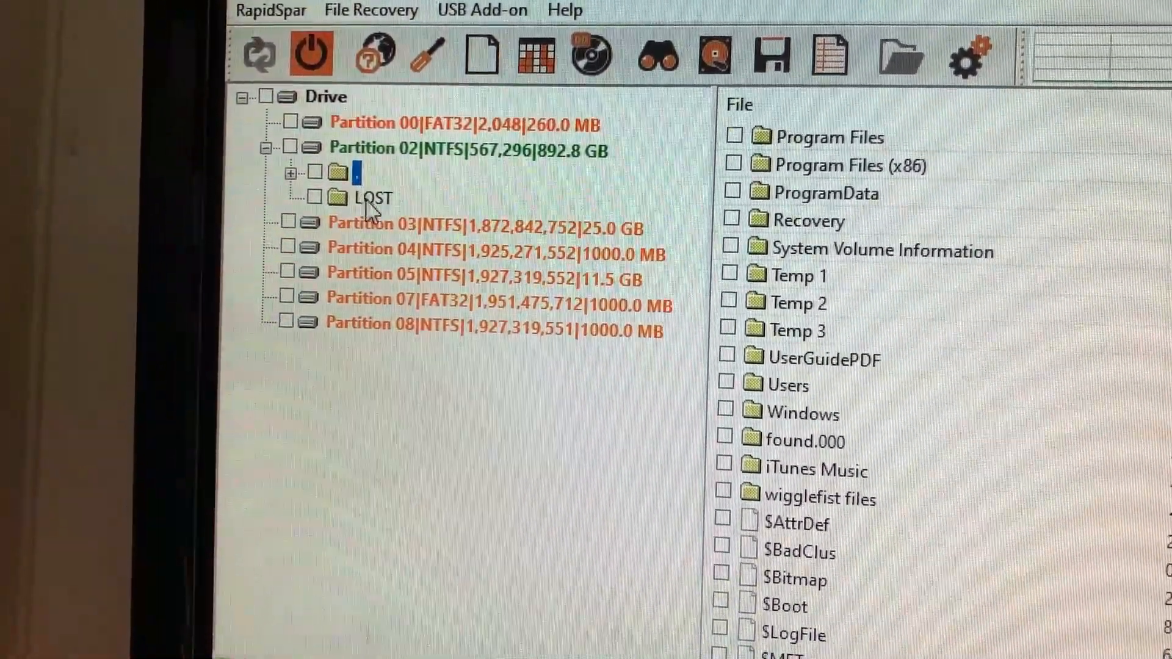
{"action": "left_click", "coordinate": [374, 197]}
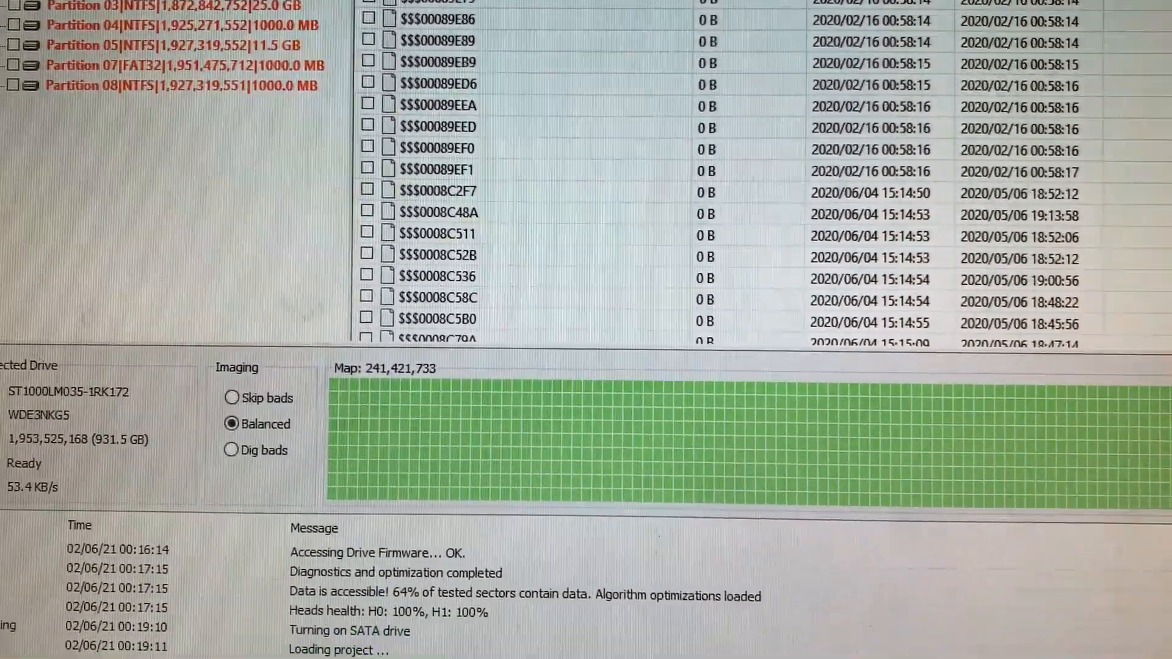
{"action": "scroll", "scroll_direction": "down", "scroll_amount": 3}
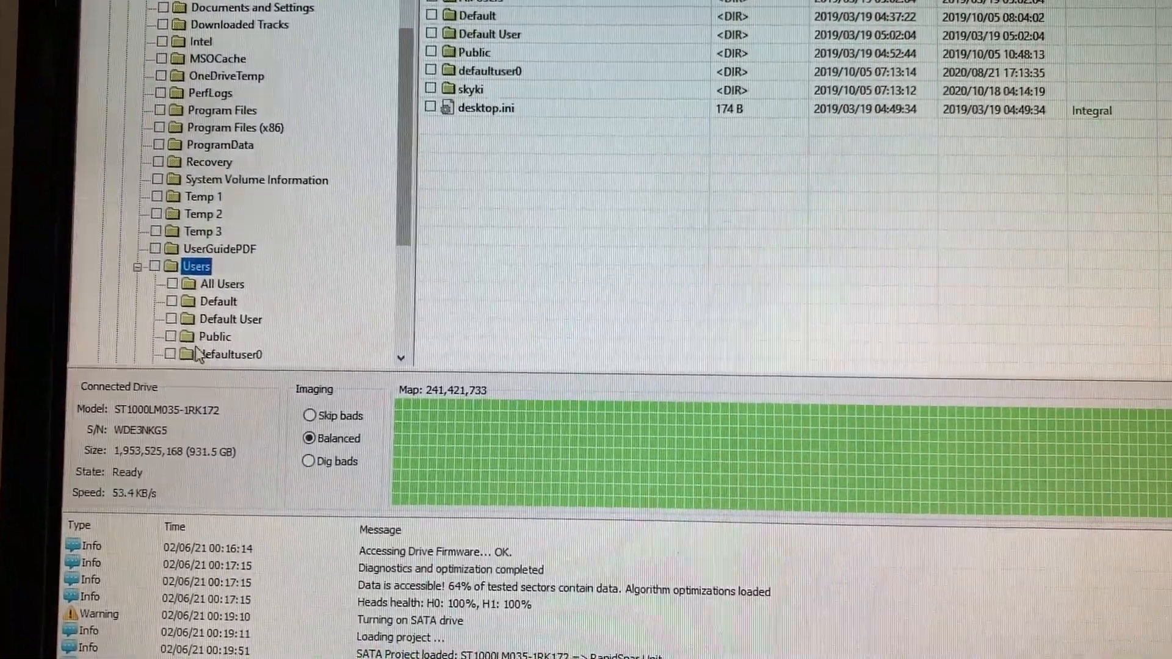
Browse the skyki profile's Desktop, Documents, My Pictures and Downloads folders.
{"action": "scroll", "scroll_direction": "down", "scroll_amount": 3}
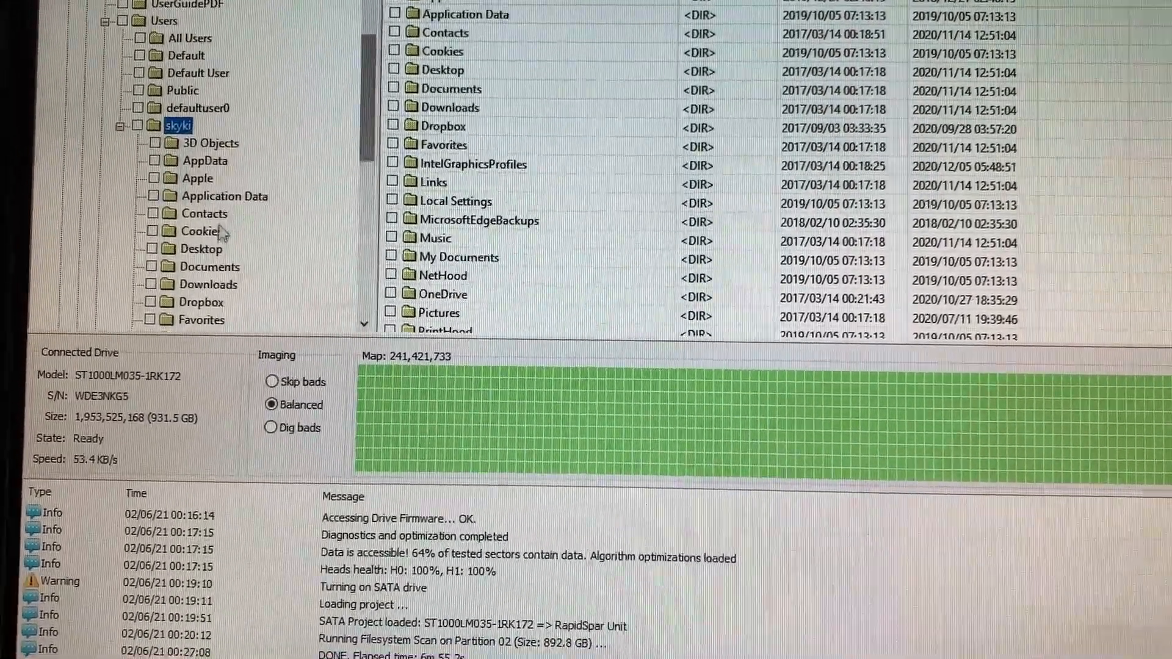
{"action": "left_click", "coordinate": [199, 249]}
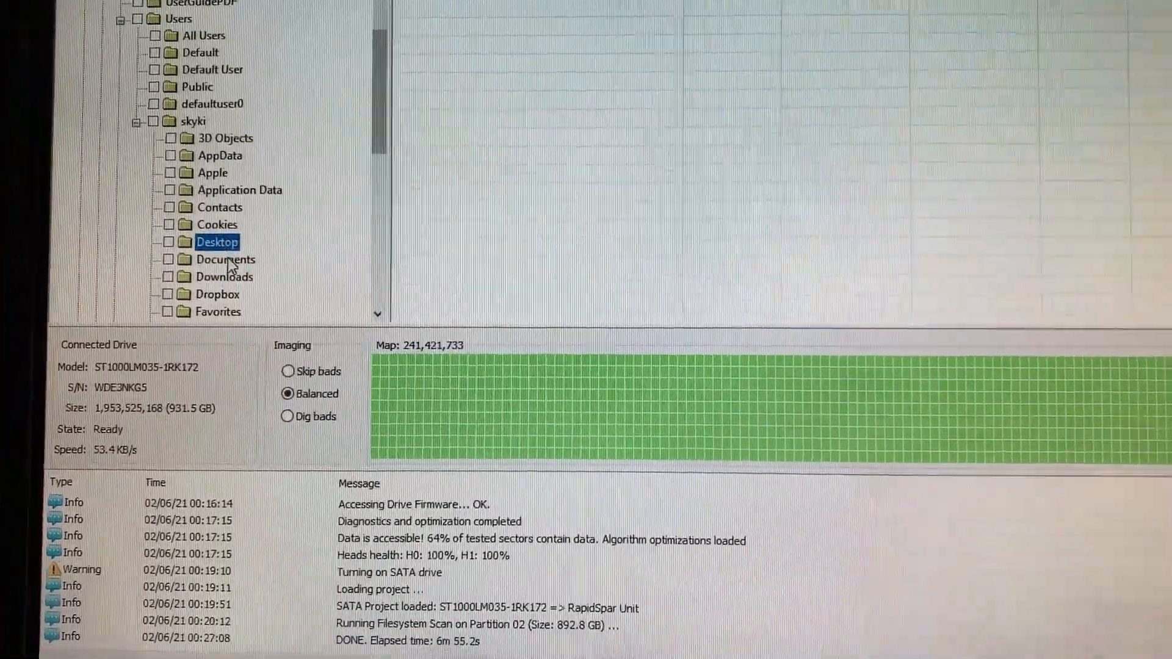
{"action": "left_click", "coordinate": [226, 259]}
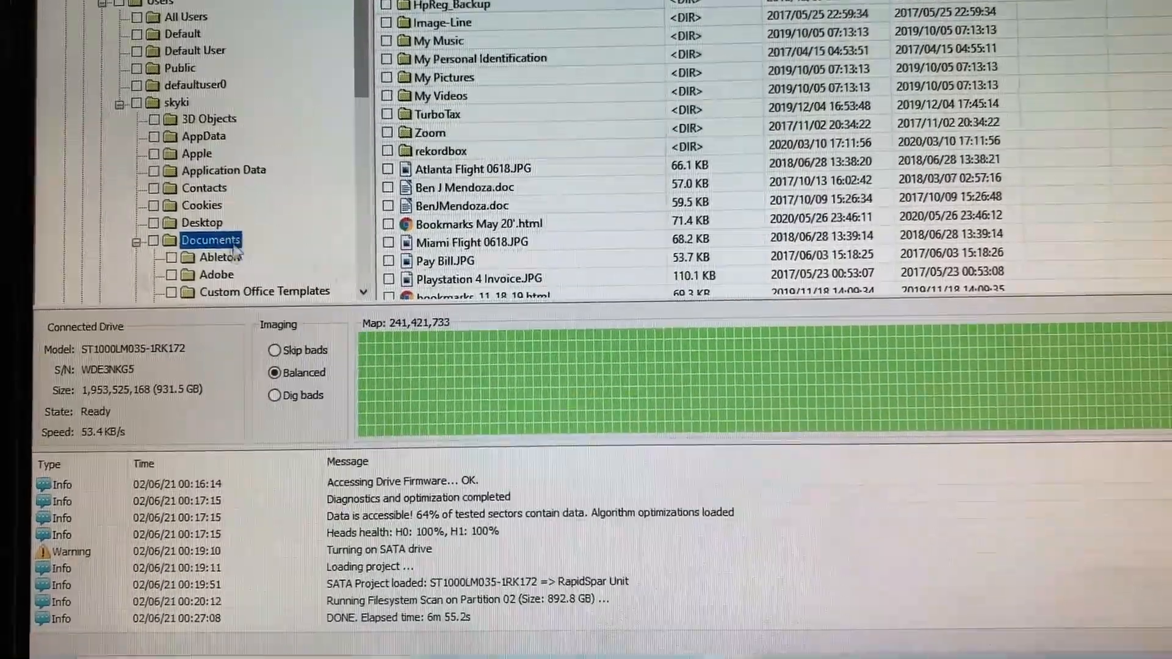
{"action": "scroll", "scroll_direction": "down", "scroll_amount": 3}
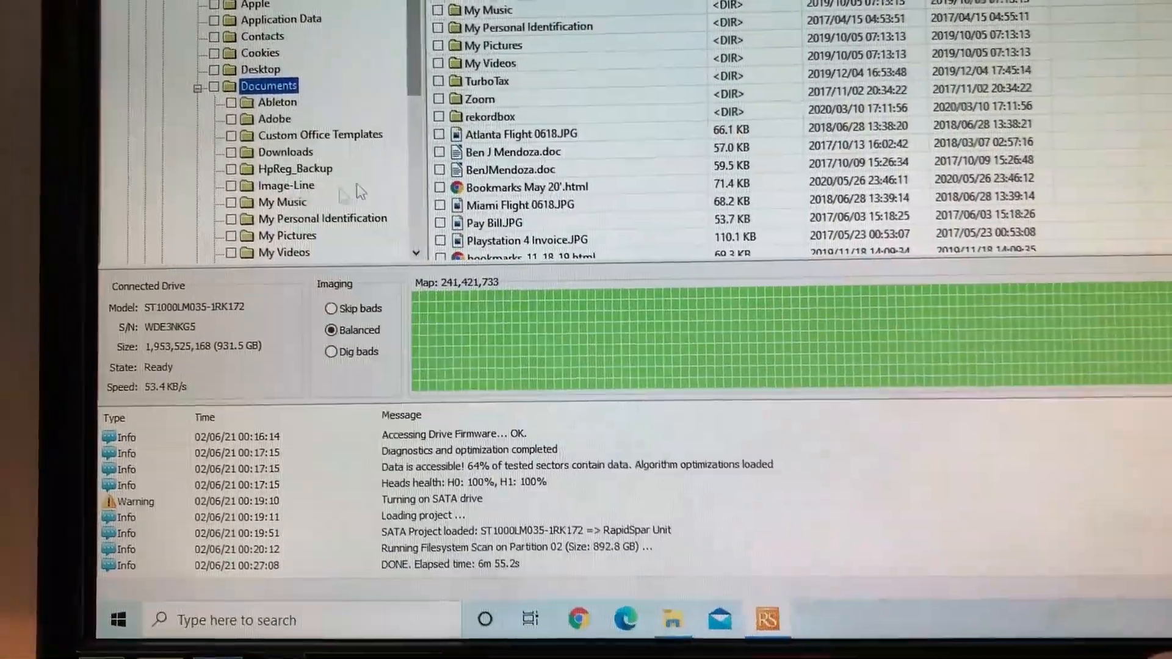
{"action": "left_click", "coordinate": [286, 235]}
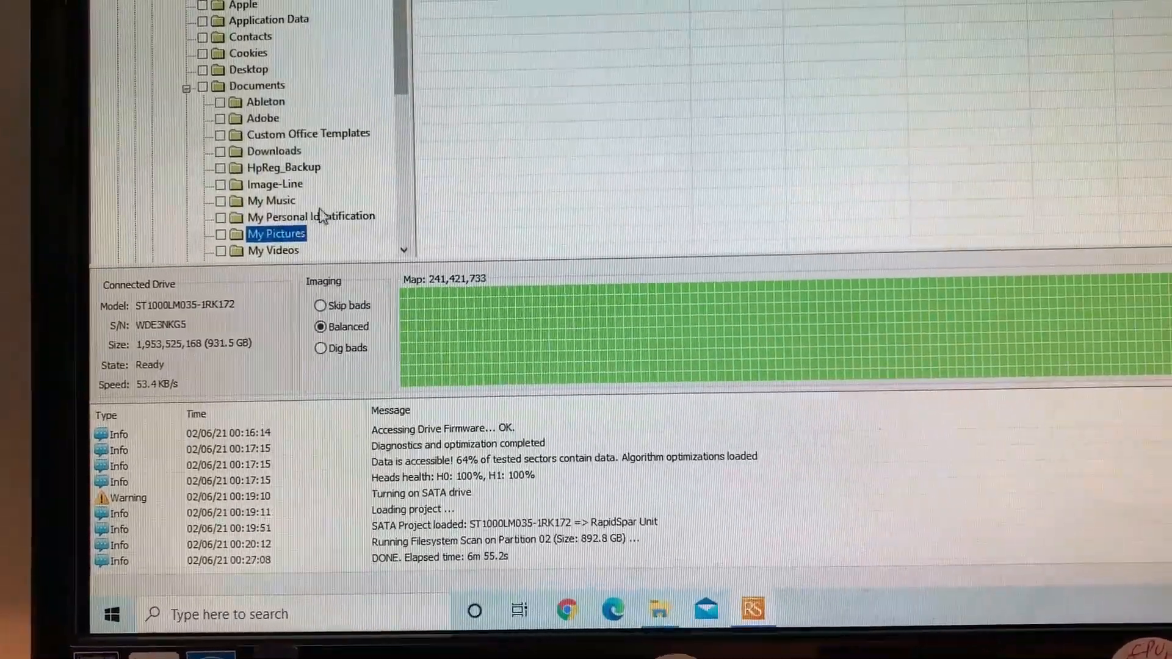
{"action": "scroll", "scroll_direction": "down", "scroll_amount": 3}
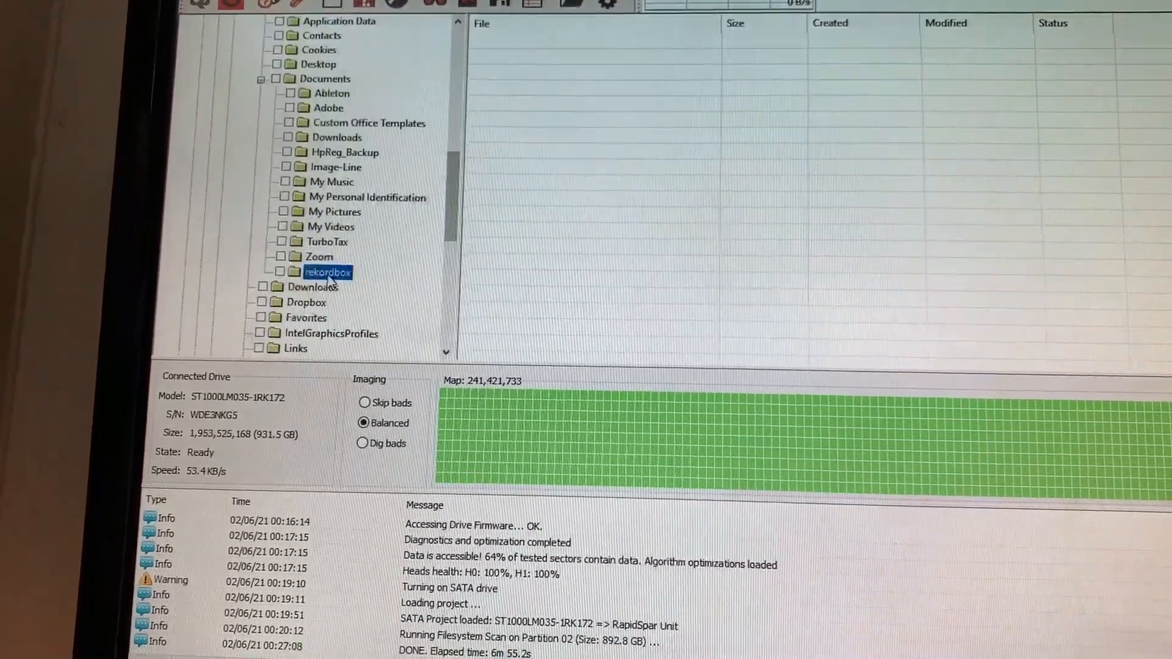
{"action": "left_click", "coordinate": [315, 286]}
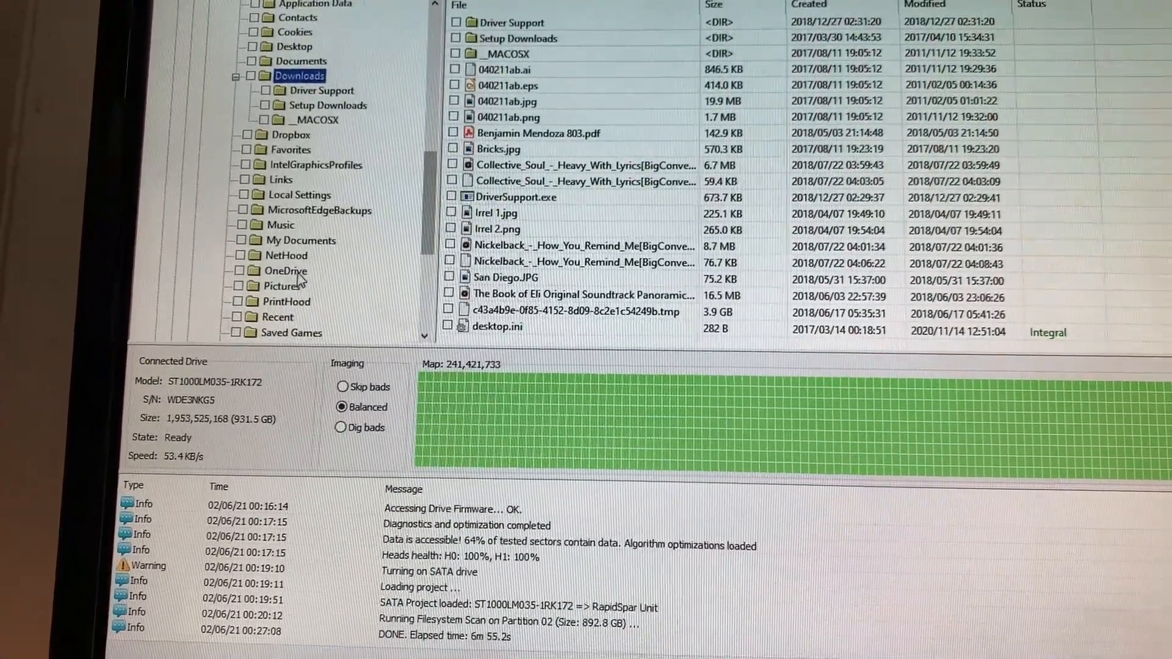